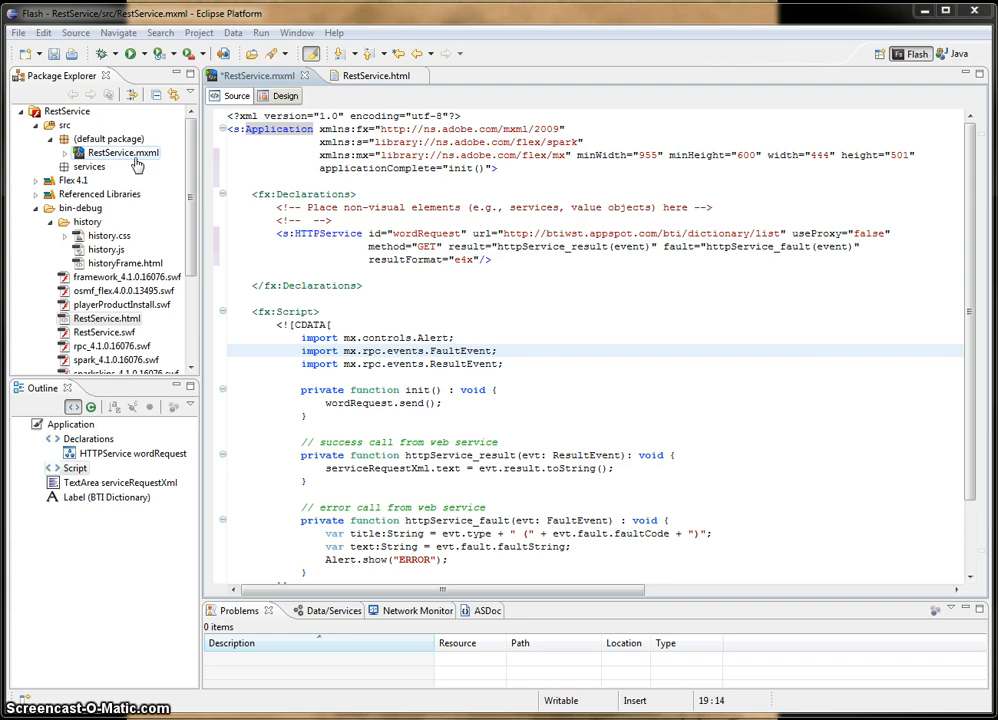
{"action": "mouse_move", "coordinate": [486, 180]}
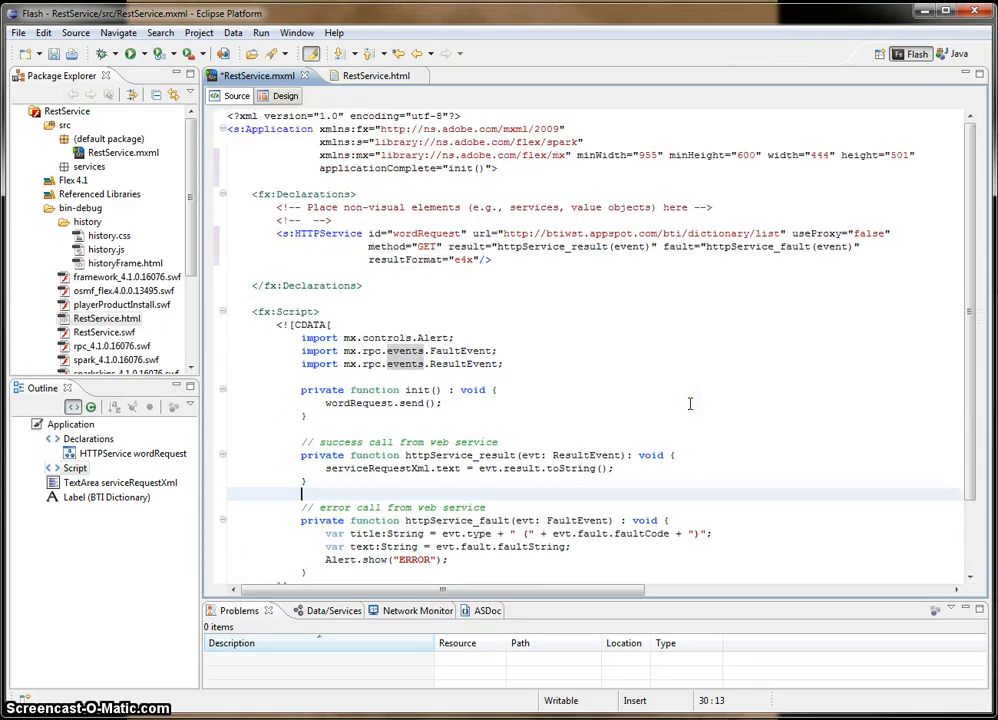
Step: Select the returned JSON definition text in the BTI Dictionary page's text area
{"action": "scroll", "scroll_direction": "down", "scroll_amount": 3}
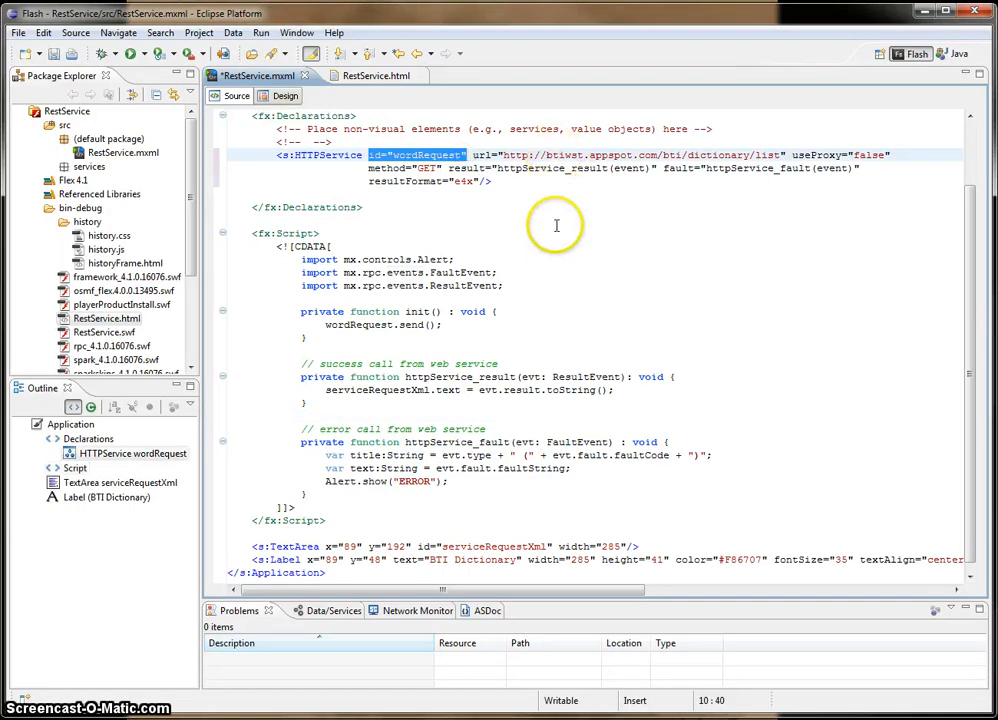
{"action": "mouse_move", "coordinate": [516, 180]}
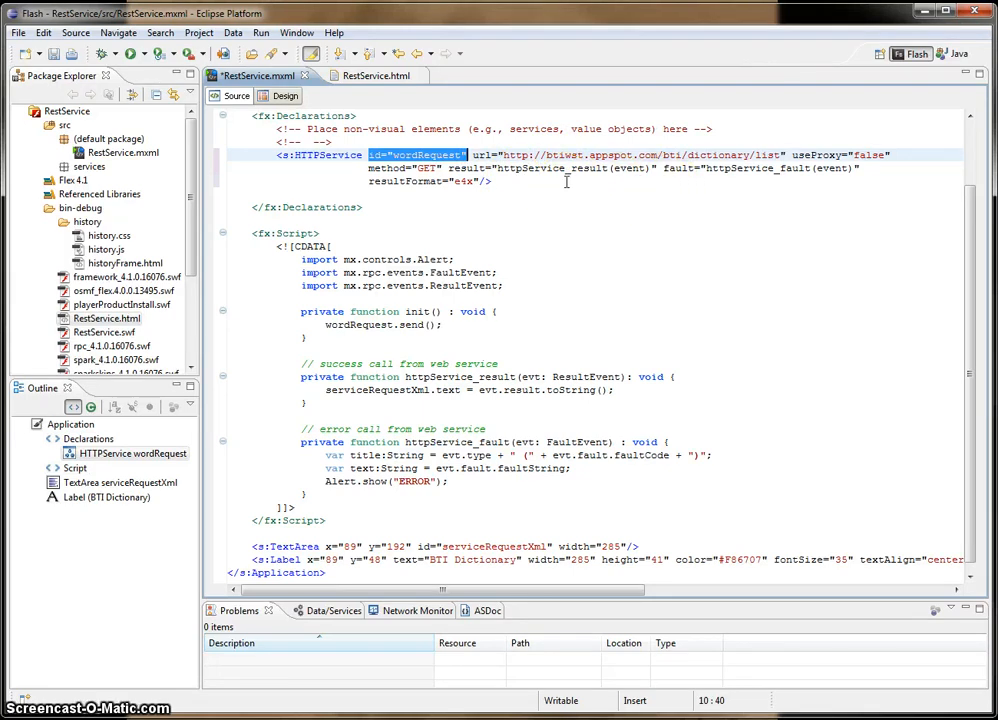
{"action": "mouse_move", "coordinate": [552, 184]}
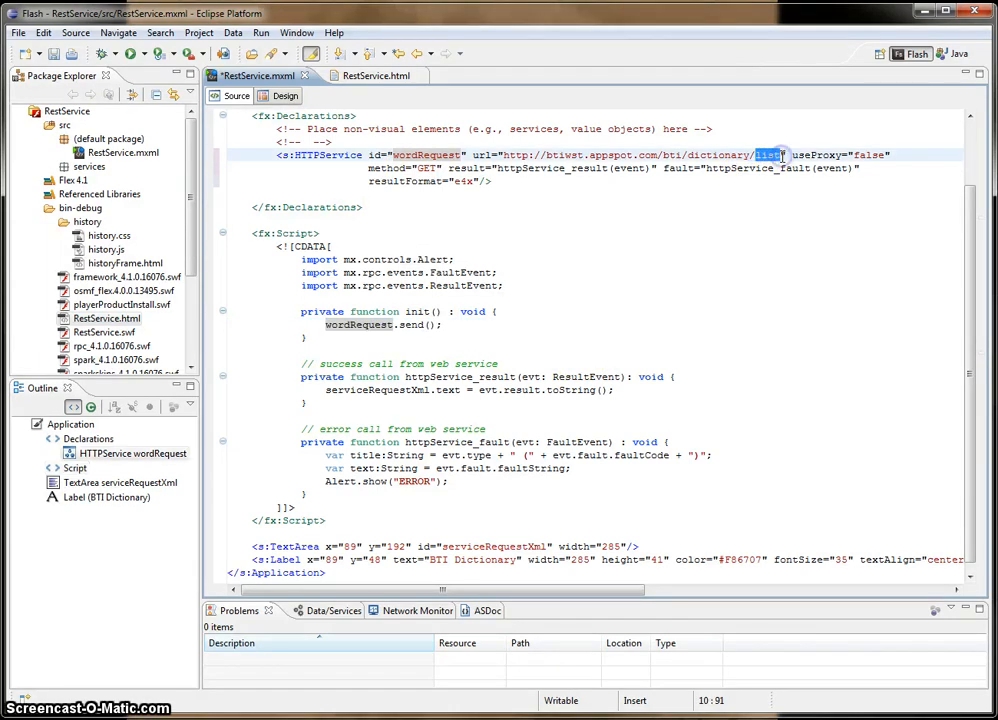
{"action": "mouse_move", "coordinate": [428, 332]}
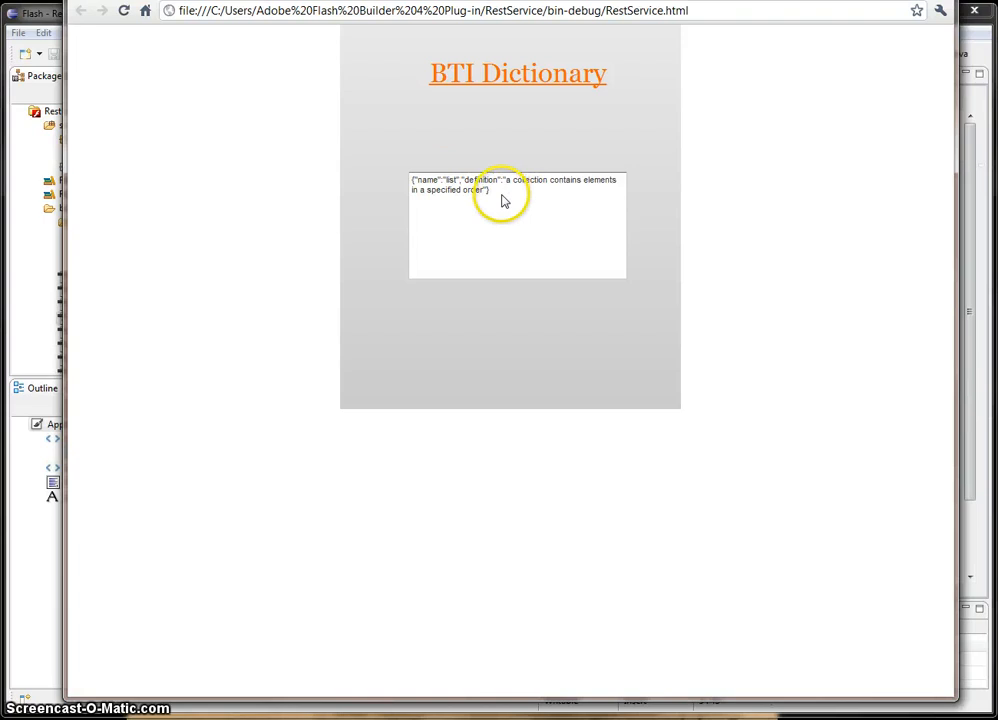
{"action": "triple_click", "coordinate": [504, 184]}
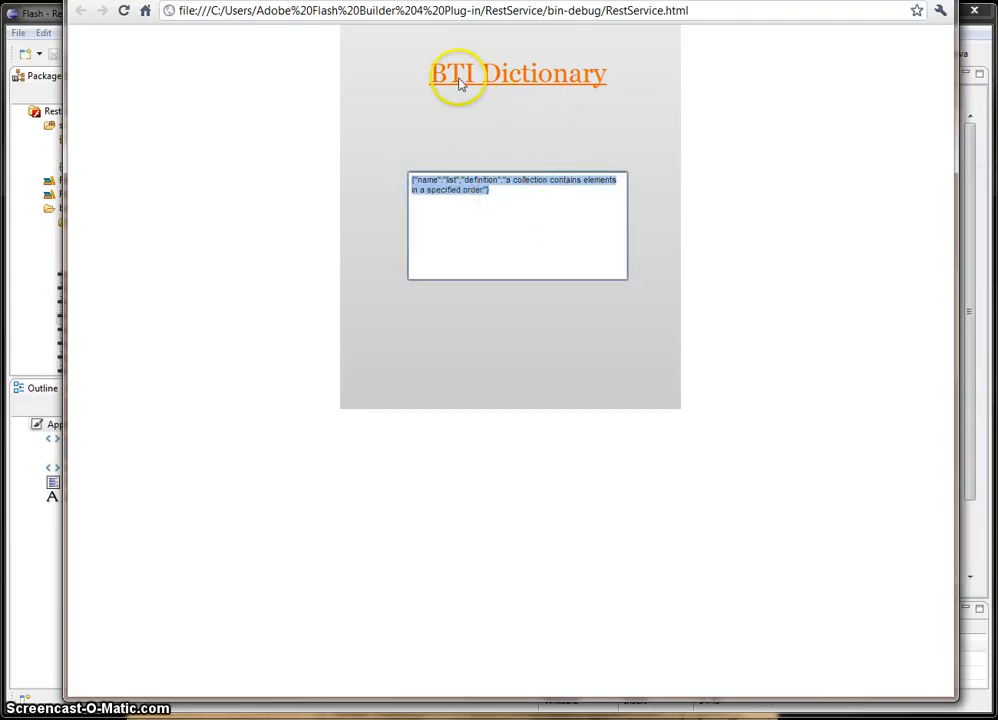
{"action": "mouse_move", "coordinate": [570, 82]}
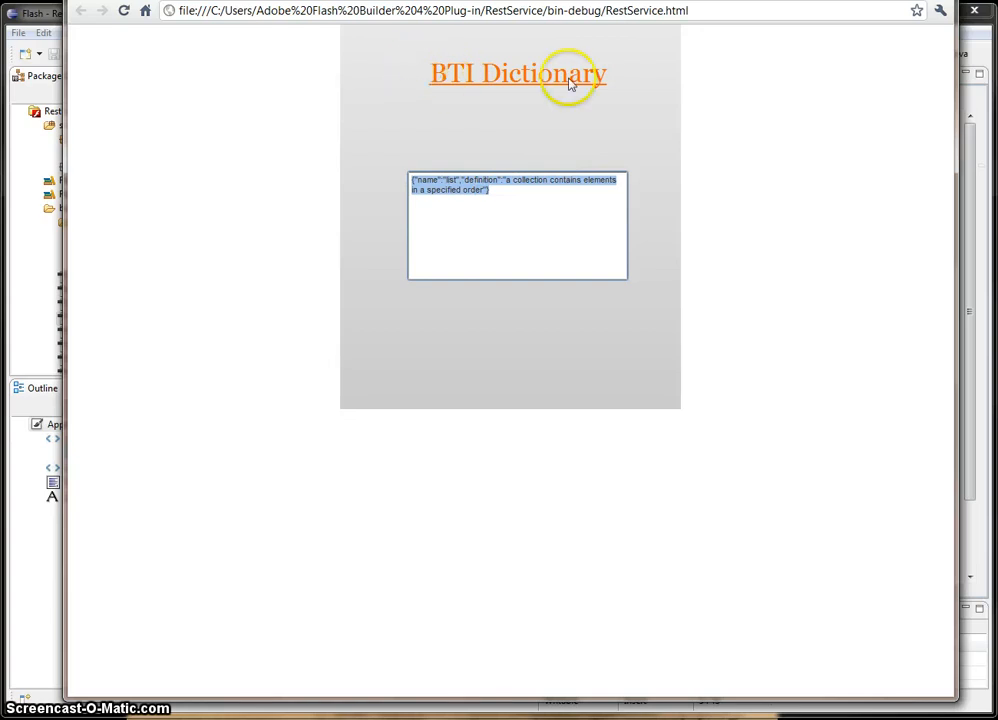
{"action": "mouse_move", "coordinate": [550, 230]}
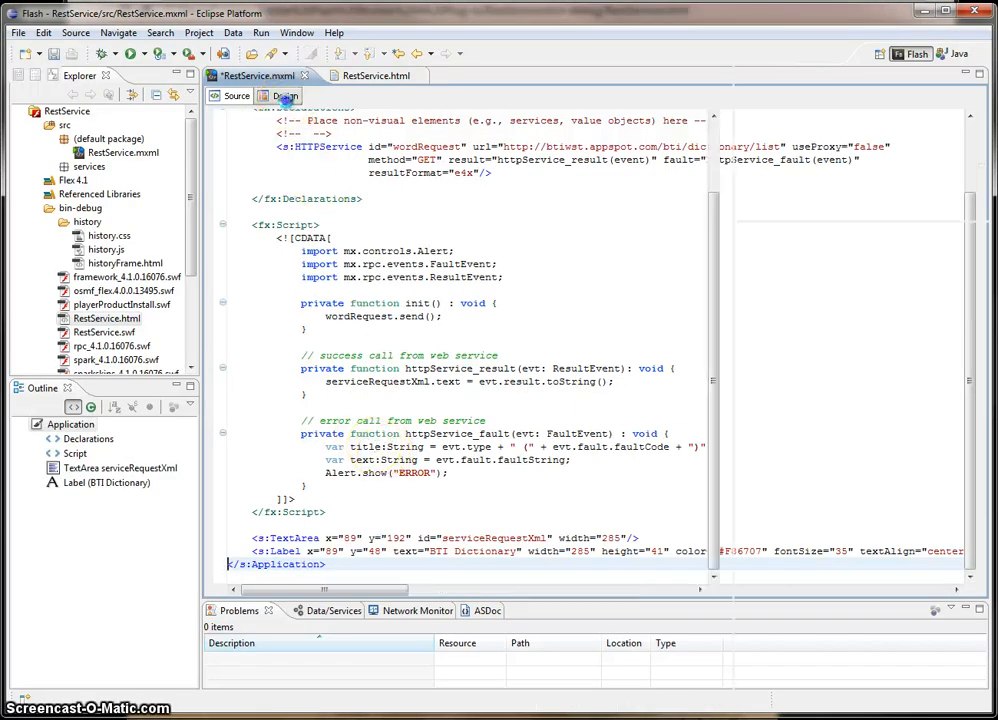
Step: Place a button below the title in Design view with ID searchButton, label Search and a click handler
{"action": "left_click", "coordinate": [284, 96]}
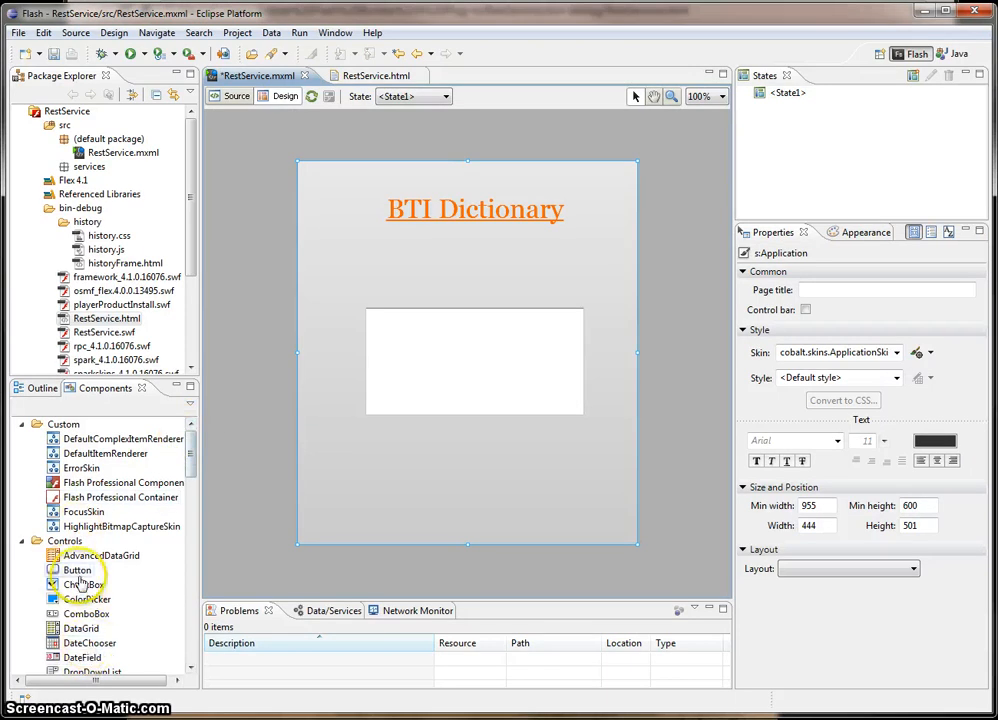
{"action": "left_click_drag", "start_coordinate": [76, 568], "coordinate": [528, 256]}
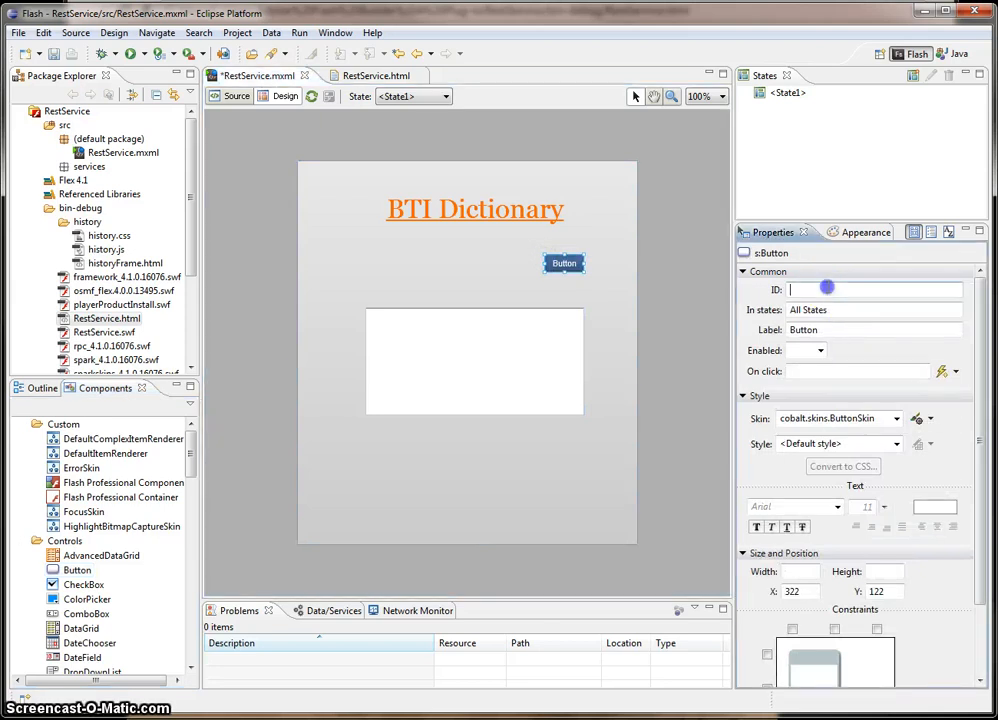
{"action": "type", "text": "s"}
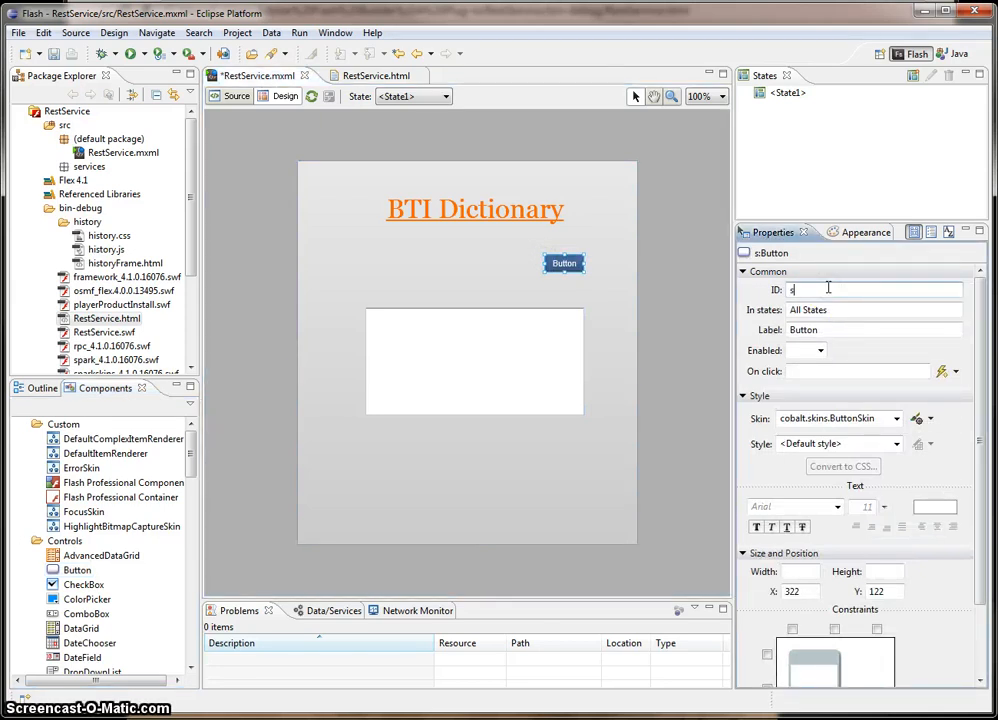
{"action": "type", "text": "earchButton"}
{"action": "left_click", "coordinate": [874, 330]}
{"action": "type", "text": "Search"}
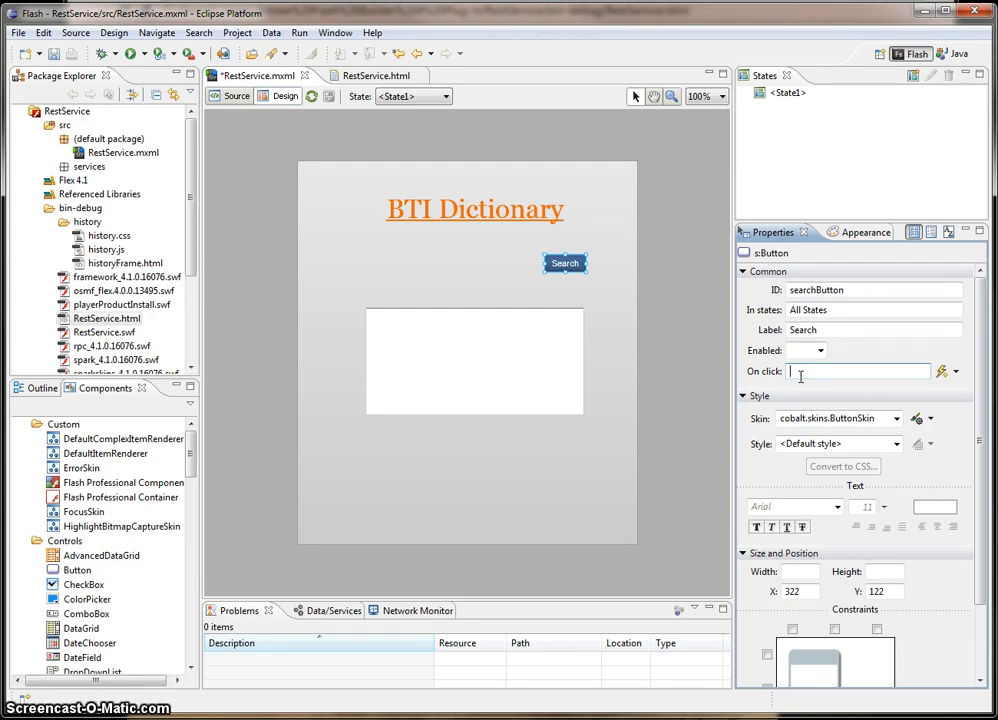
{"action": "type", "text": "searchBut"}
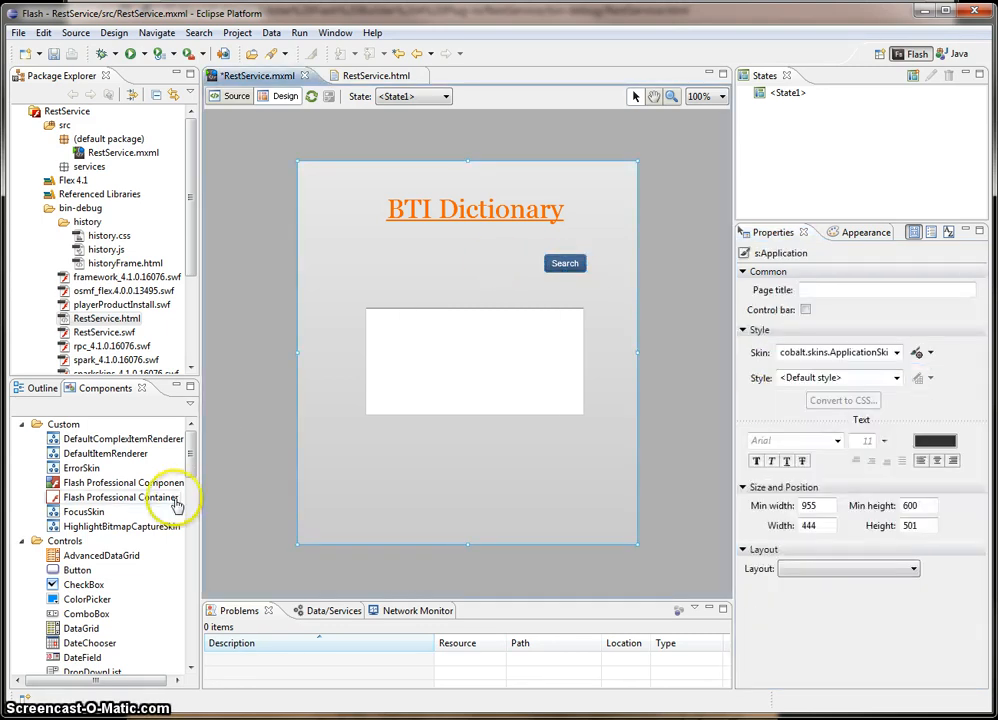
Step: Drop a TextInput left of the Search button, name it wordInput and adjust its font size
{"action": "scroll", "scroll_direction": "down", "scroll_amount": 3}
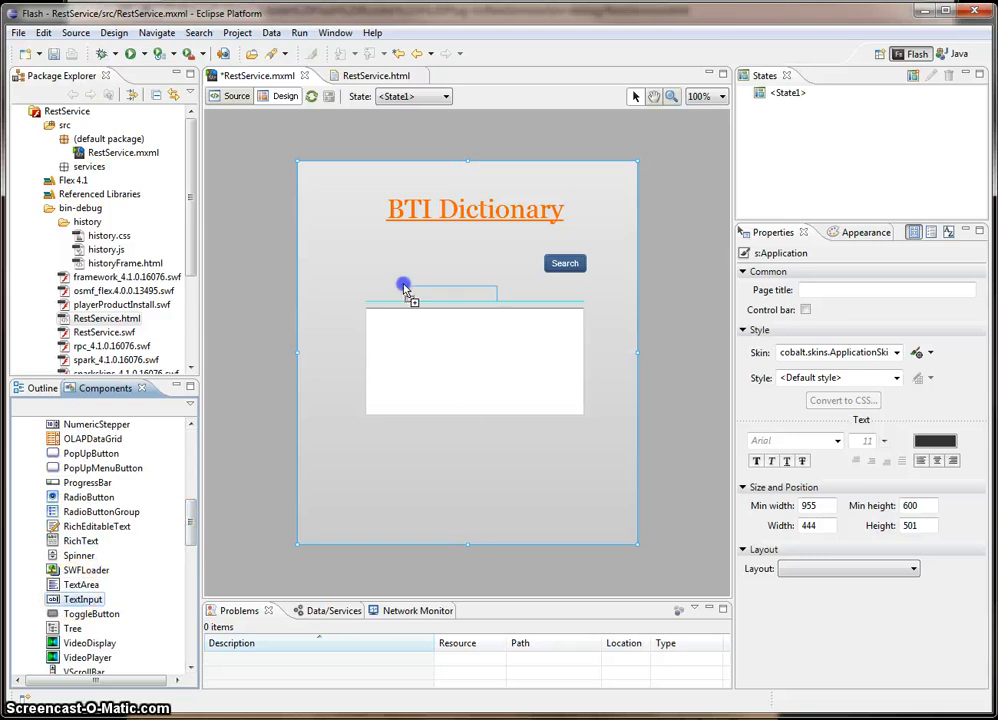
{"action": "left_click", "coordinate": [428, 260]}
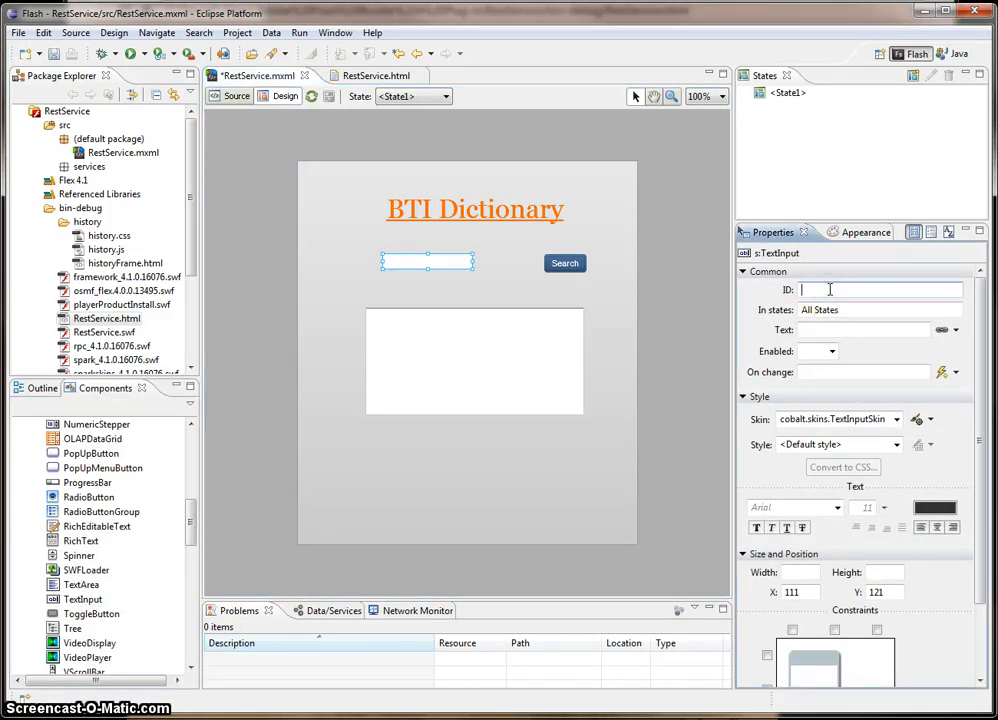
{"action": "type", "text": "wor"}
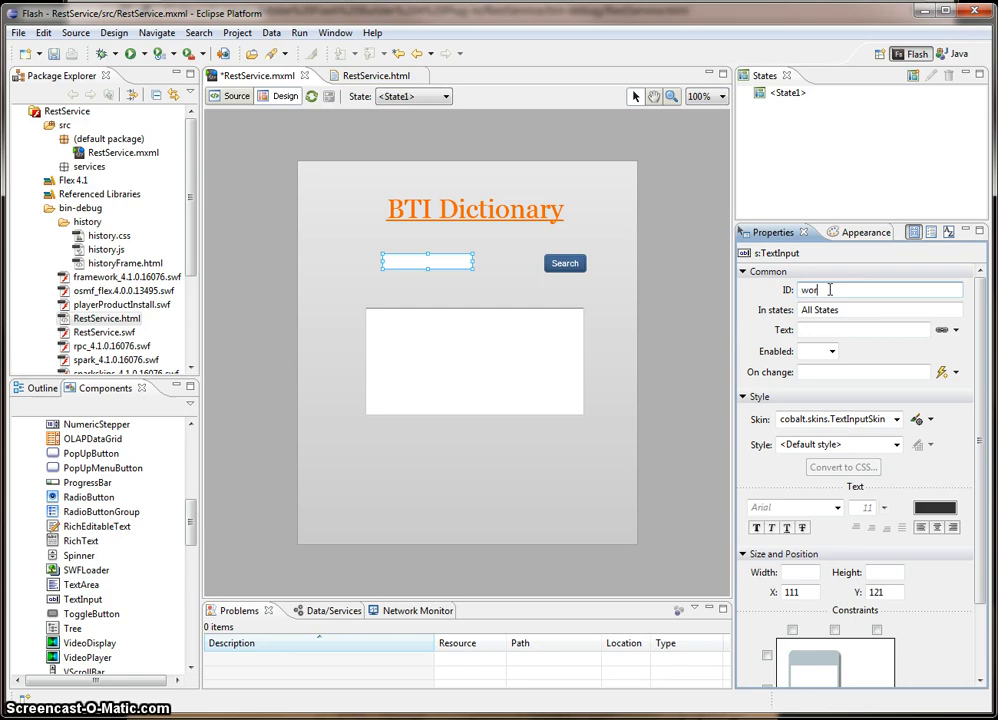
{"action": "type", "text": "dInput"}
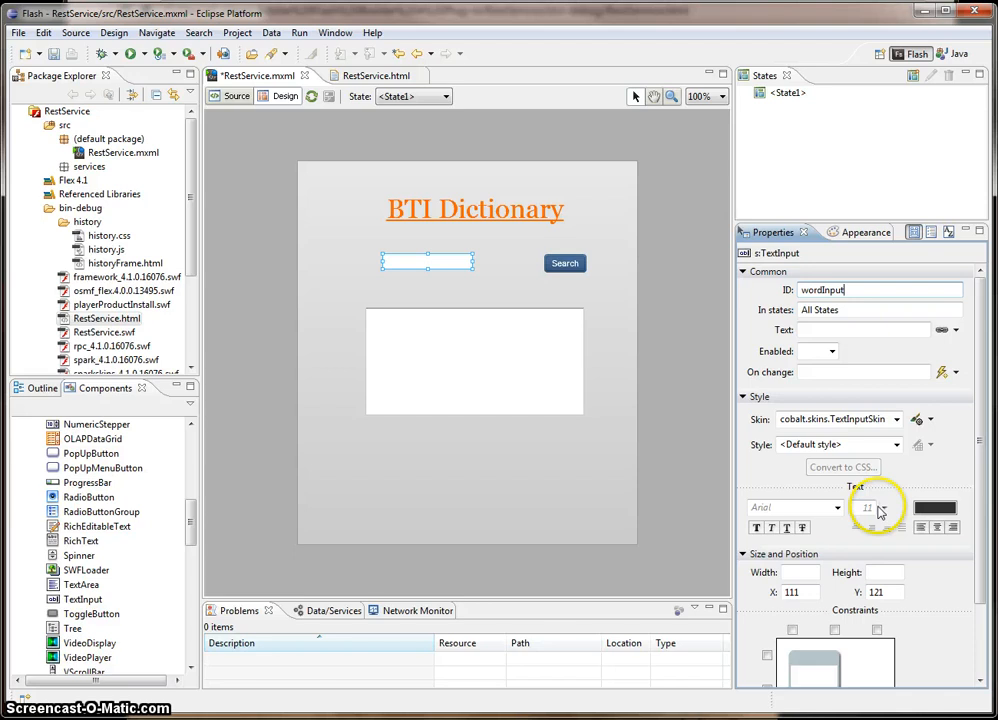
{"action": "left_click", "coordinate": [882, 508]}
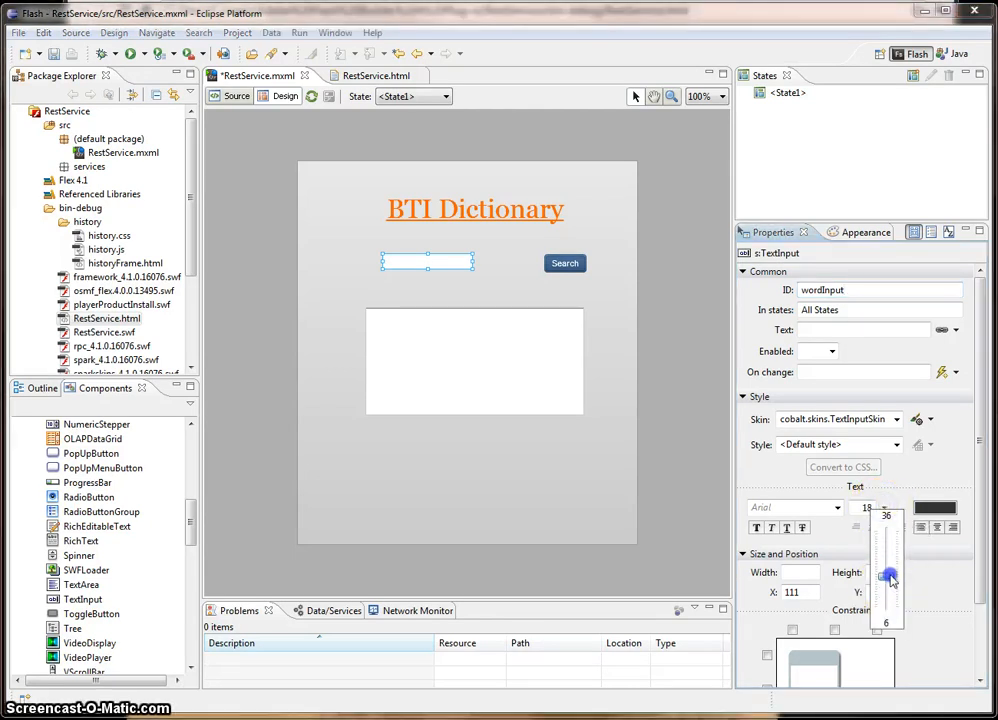
{"action": "left_click_drag", "start_coordinate": [890, 576], "coordinate": [890, 590]}
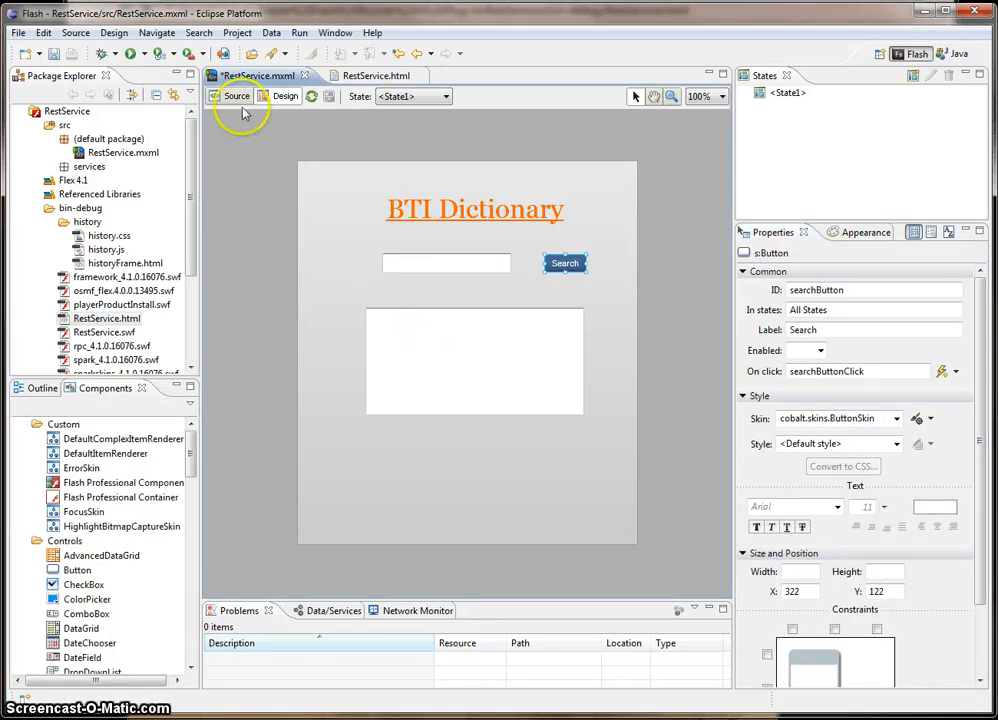
Step: Declare a private searchButtonClick(): void function in the Script block
{"action": "left_click", "coordinate": [236, 96]}
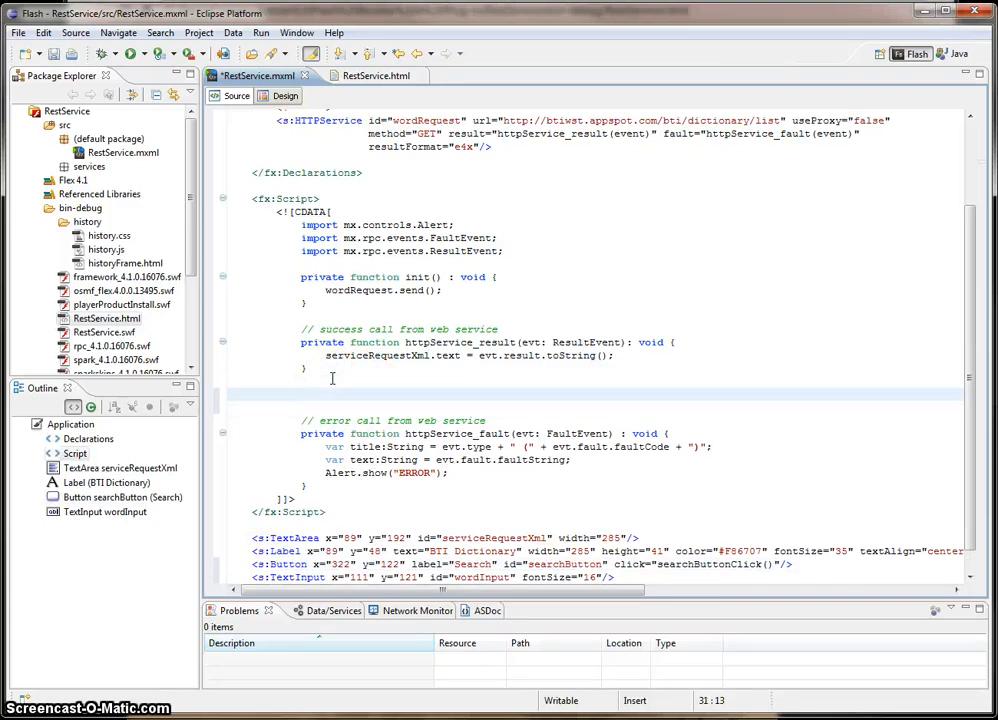
{"action": "type", "text": "private function"}
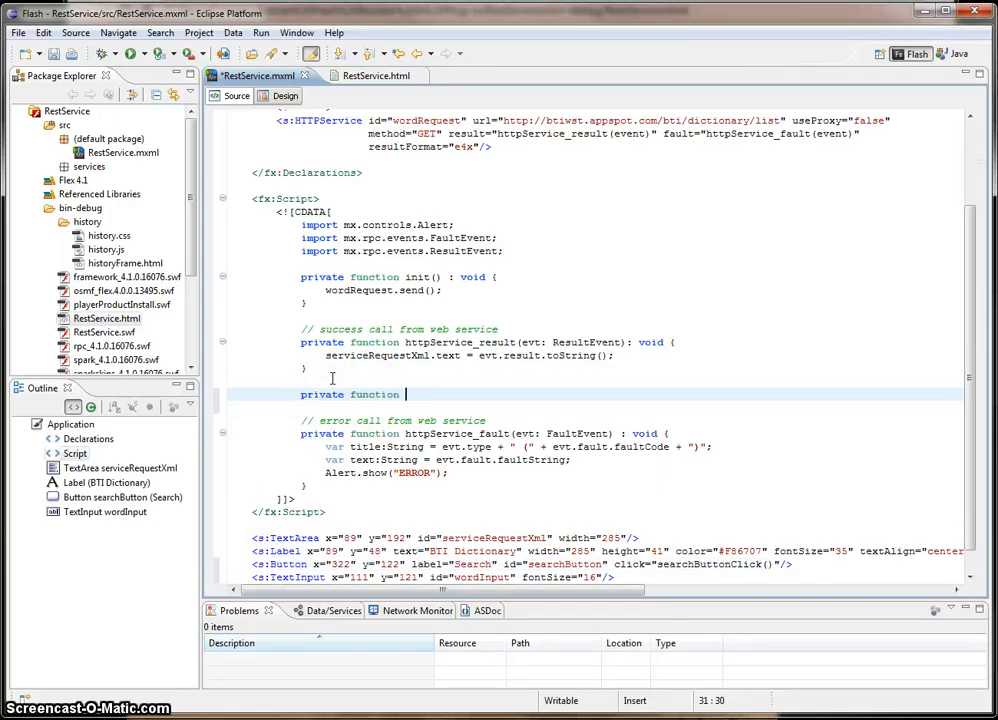
{"action": "type", "text": "searchBu"}
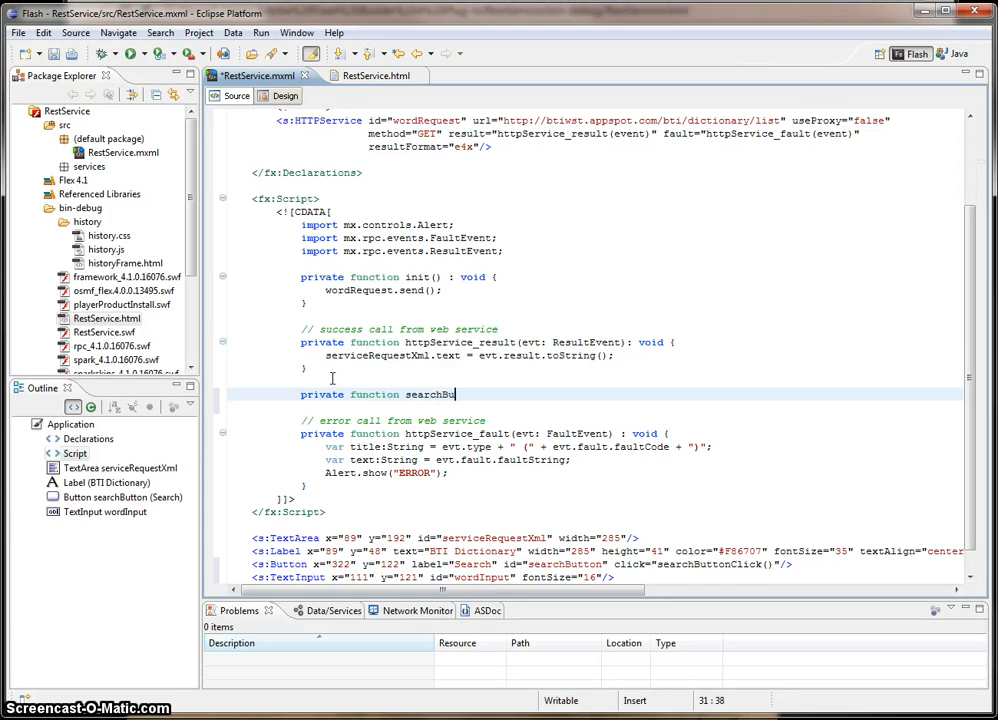
{"action": "type", "text": "ttonClick(): void {"}
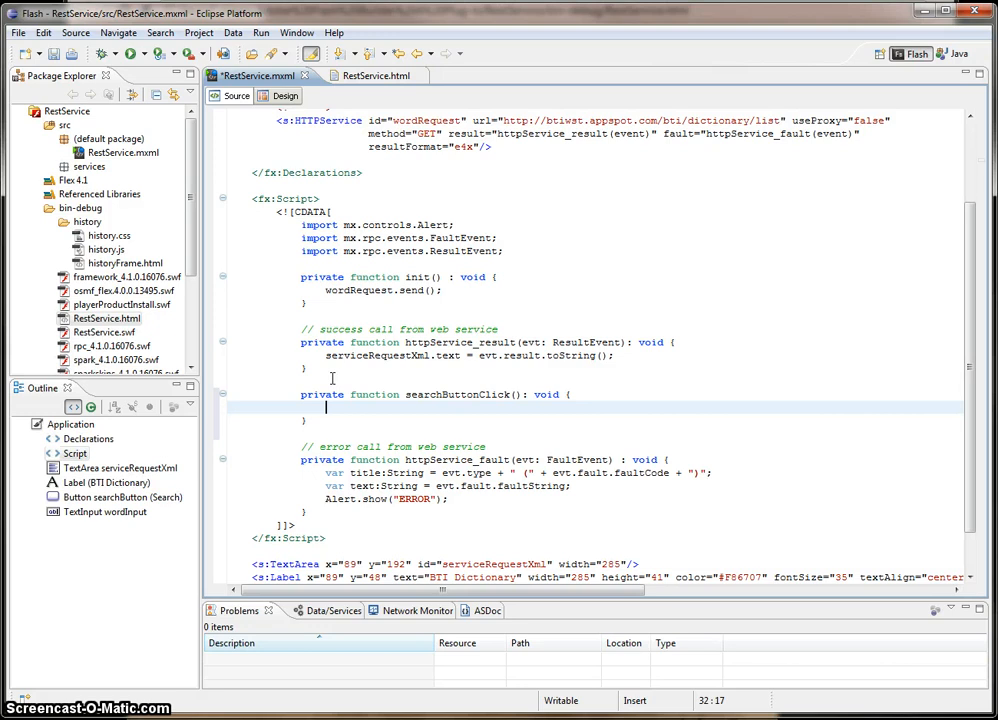
Step: Make the handler set serviceRequestXml.text to "" and call wordRequest.send()
{"action": "type", "text": "s"}
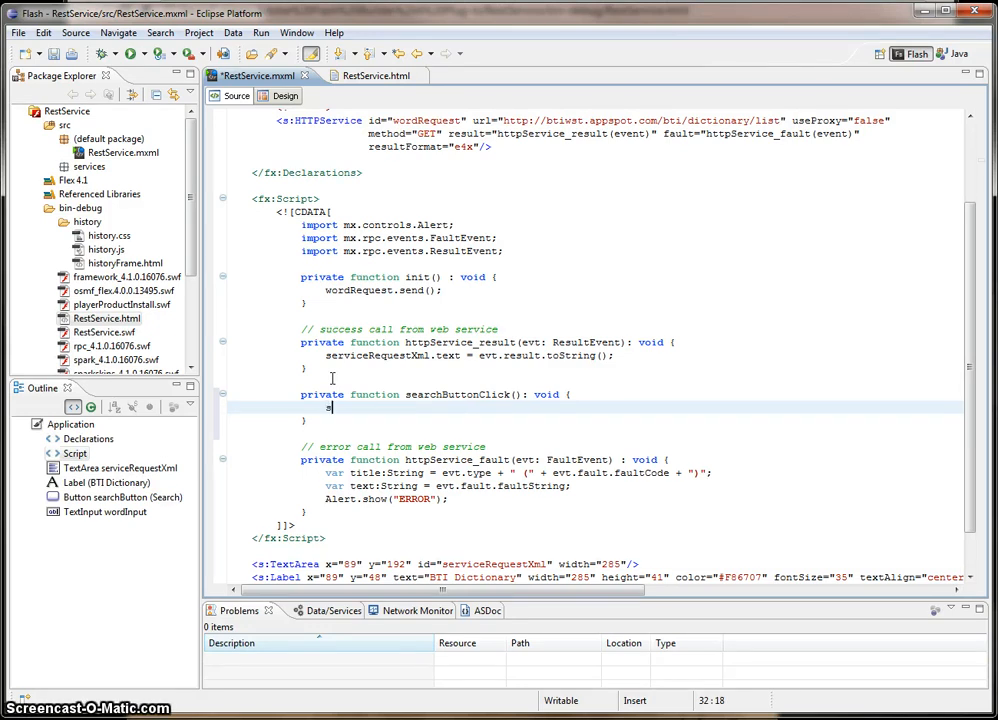
{"action": "type", "text": "erviceRequ"}
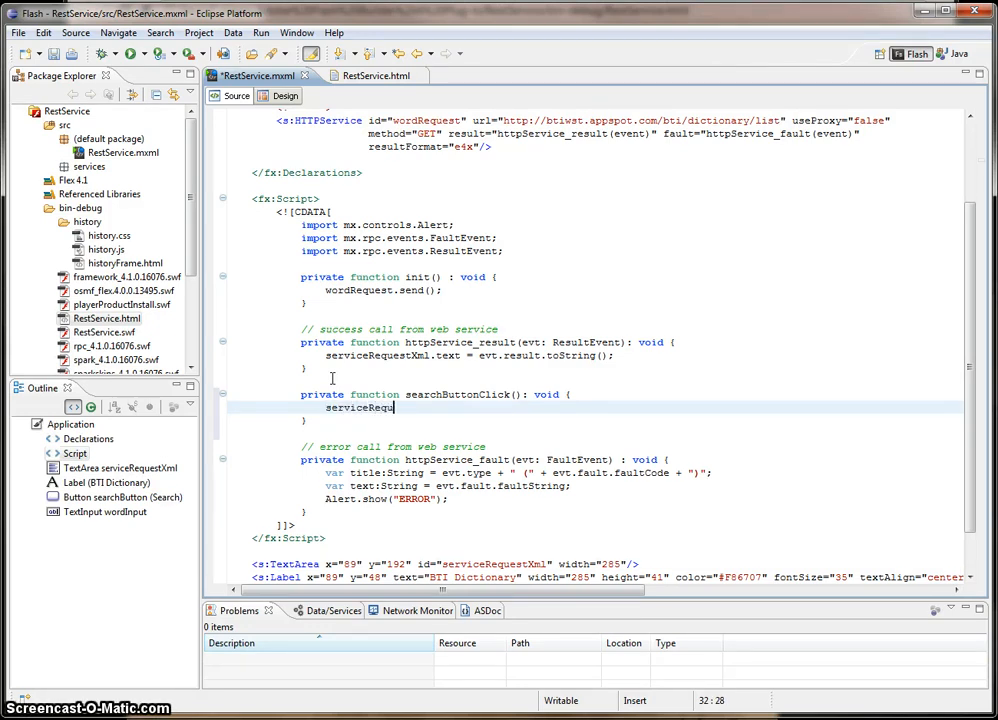
{"action": "type", "text": "estXml."}
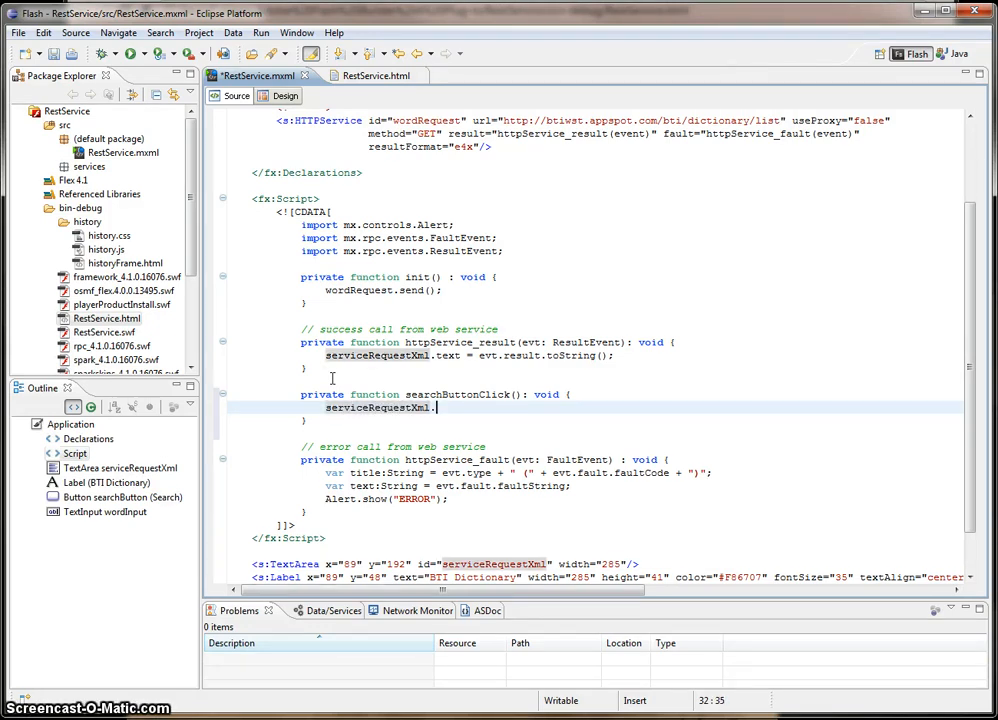
{"action": "type", "text": "text"}
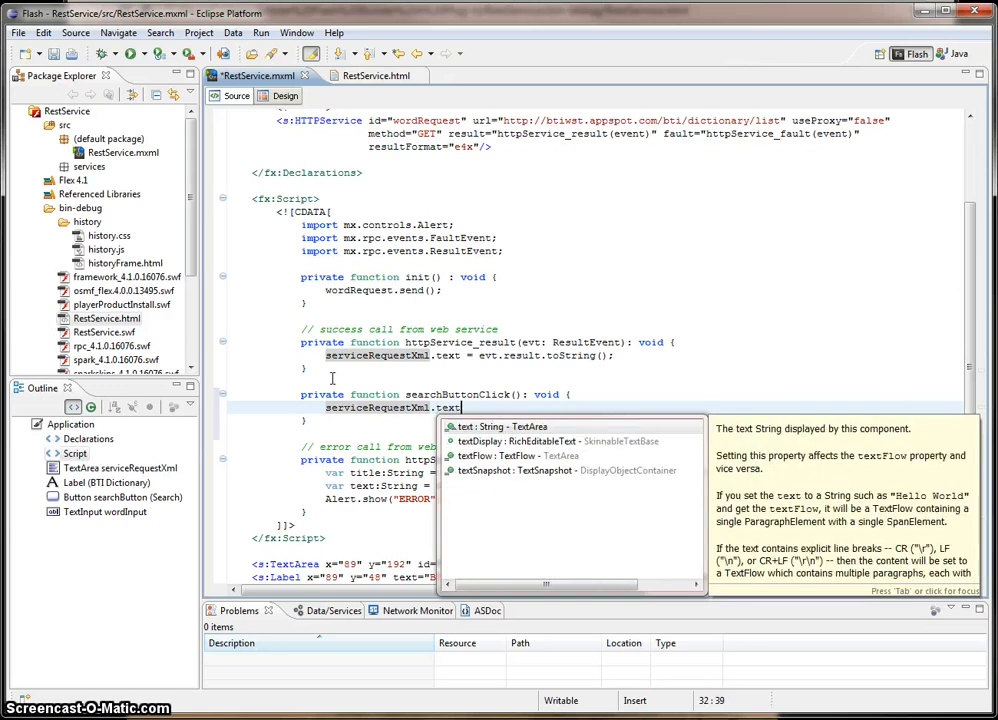
{"action": "type", "text": "\"\";"}
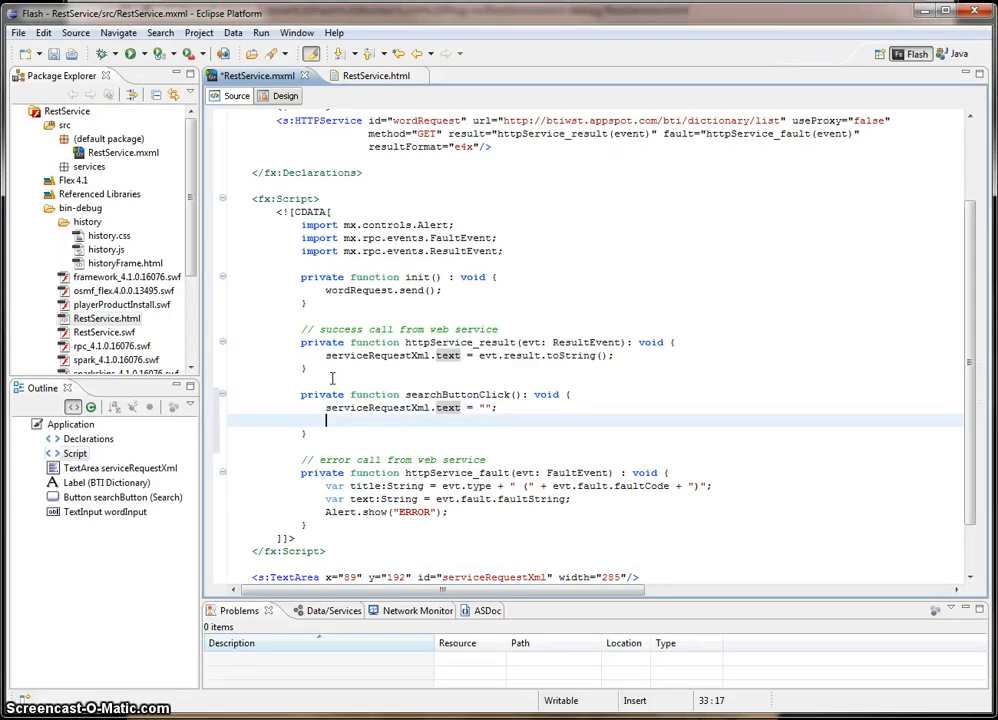
{"action": "type", "text": "word"}
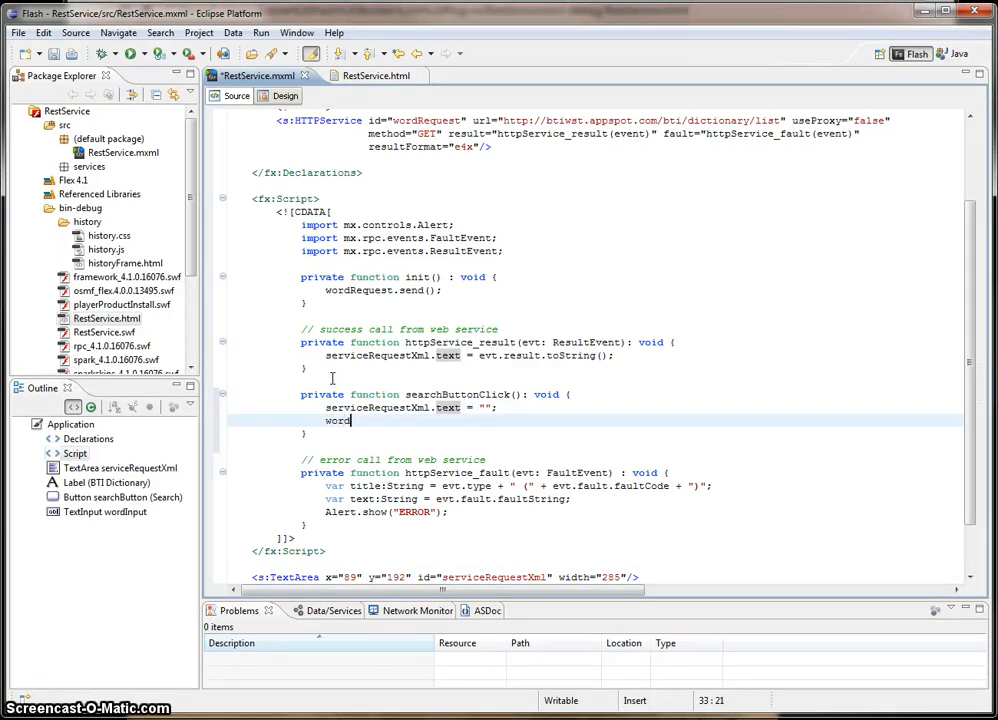
{"action": "type", "text": "Request"}
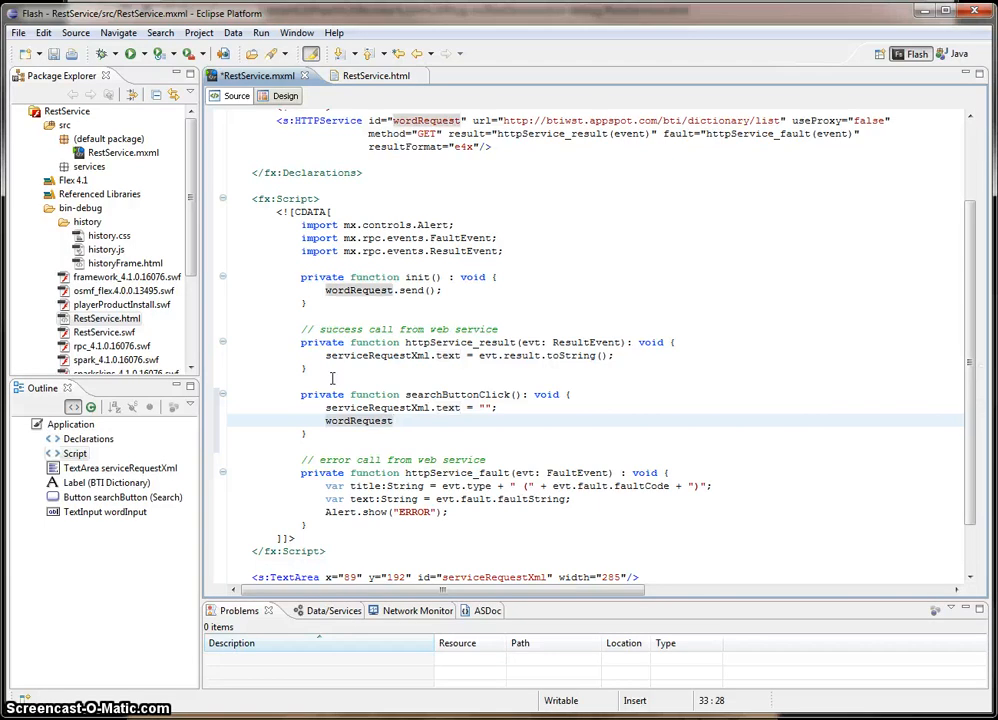
{"action": "type", "text": ".send();"}
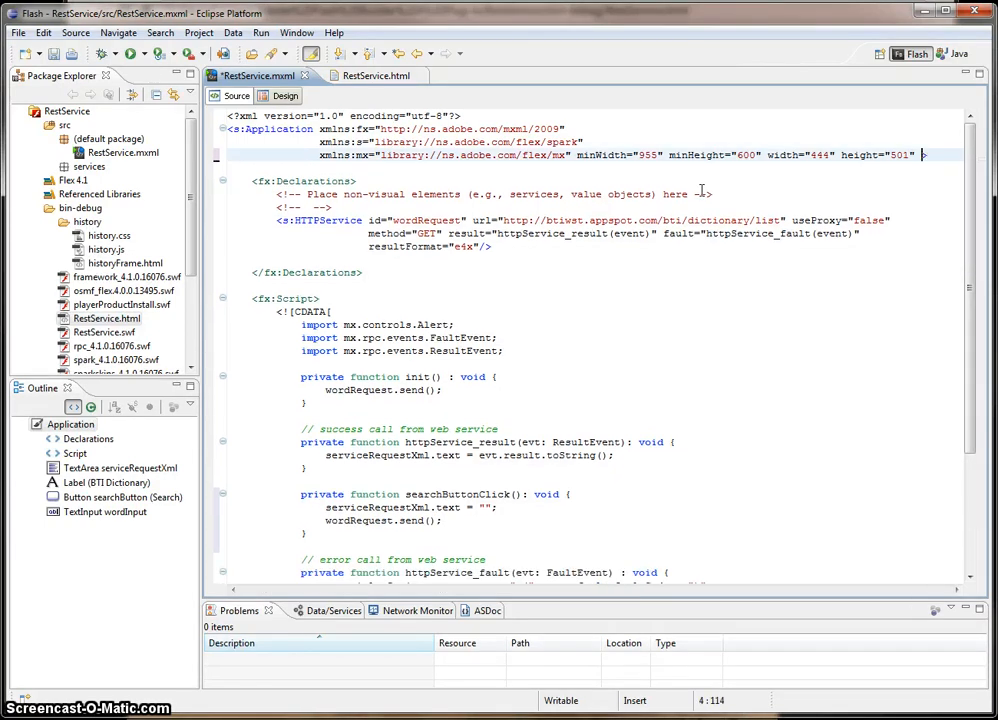
Step: Replace the fixed word 'list' in the HTTPService URL with wordInput
{"action": "scroll", "scroll_direction": "down", "scroll_amount": 3}
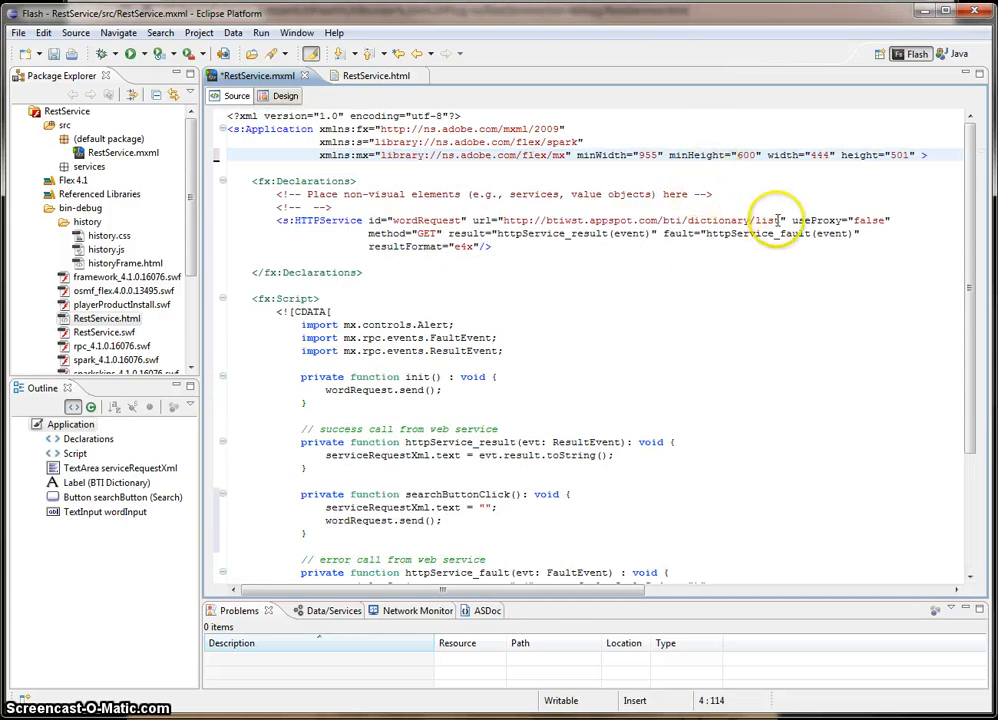
{"action": "double_click", "coordinate": [768, 220]}
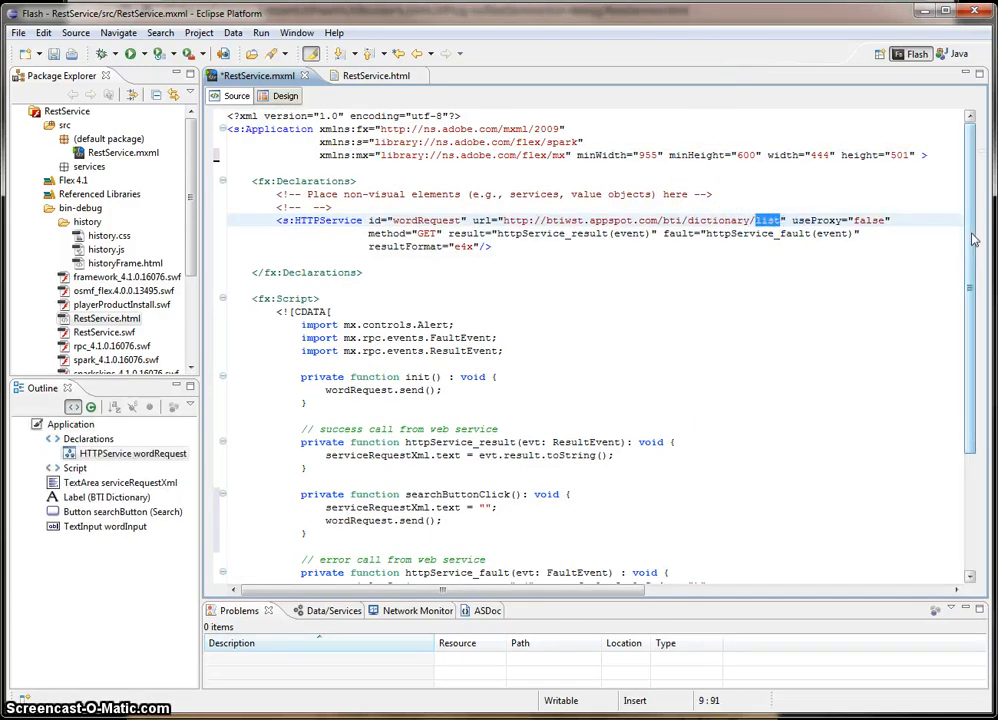
{"action": "key", "text": "Delete"}
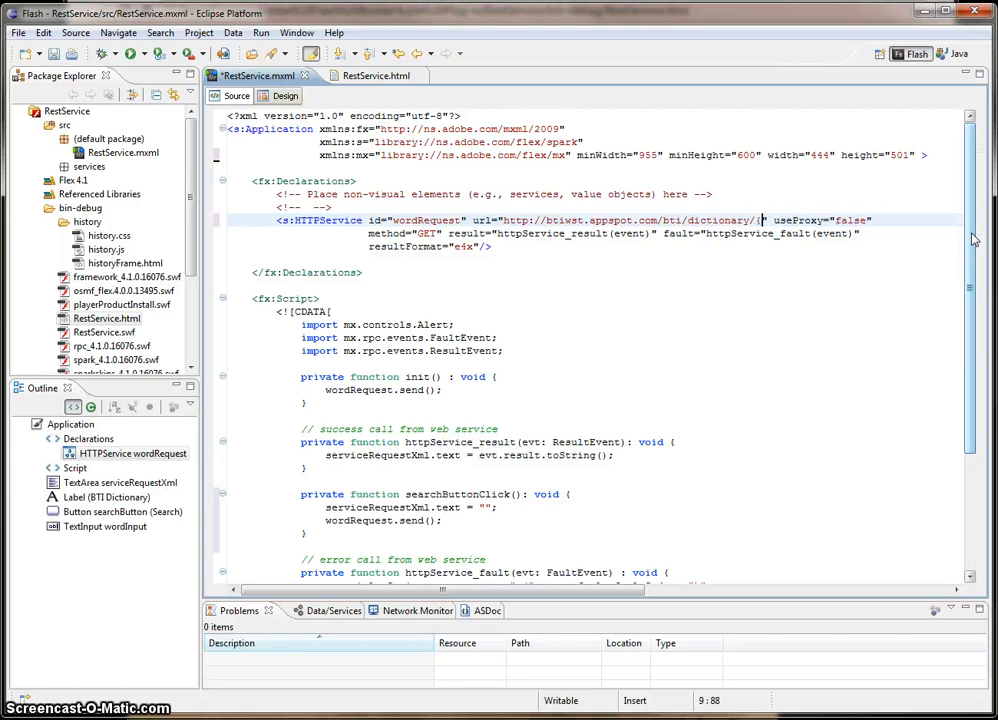
{"action": "type", "text": "wordInput"}
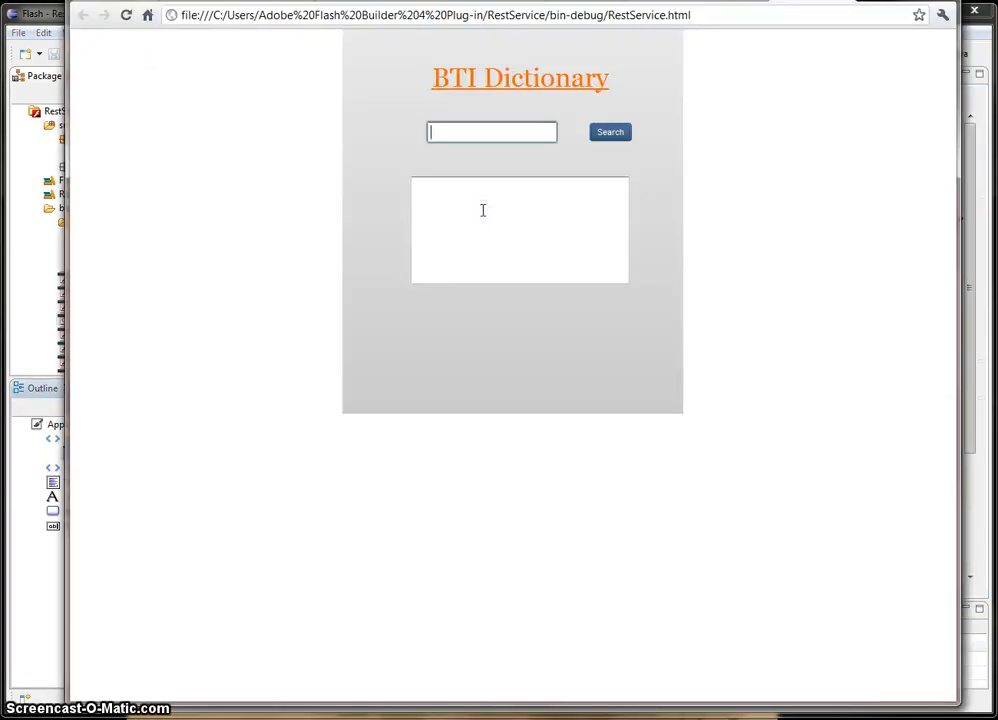
Step: Search 'list' and then 'set' in the running app to fetch each definition
{"action": "type", "text": "list"}
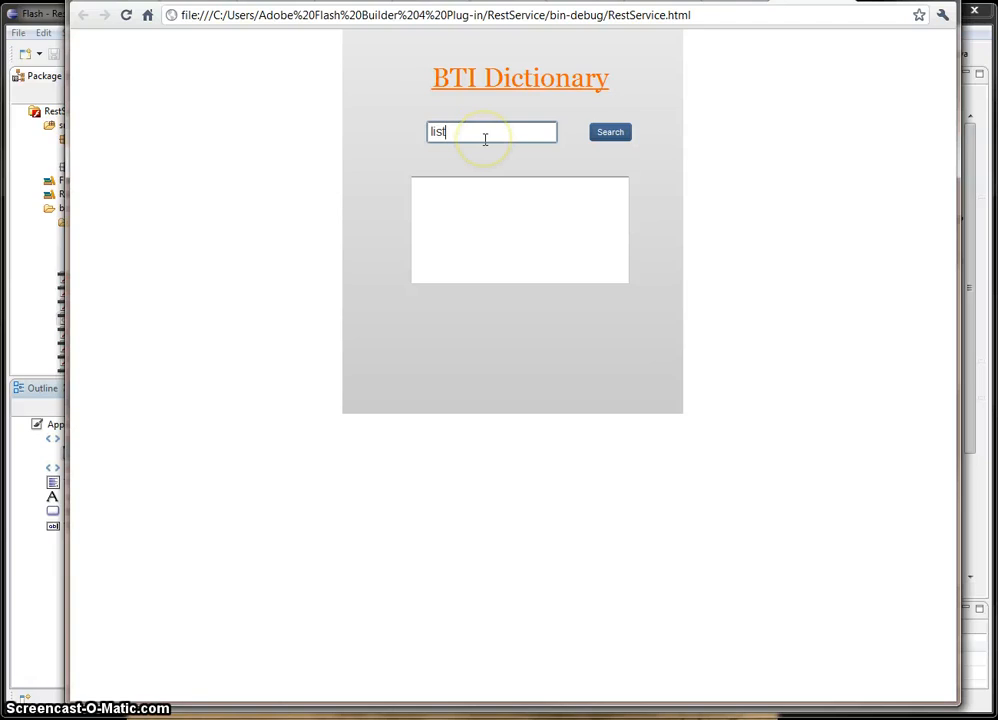
{"action": "left_click", "coordinate": [610, 132]}
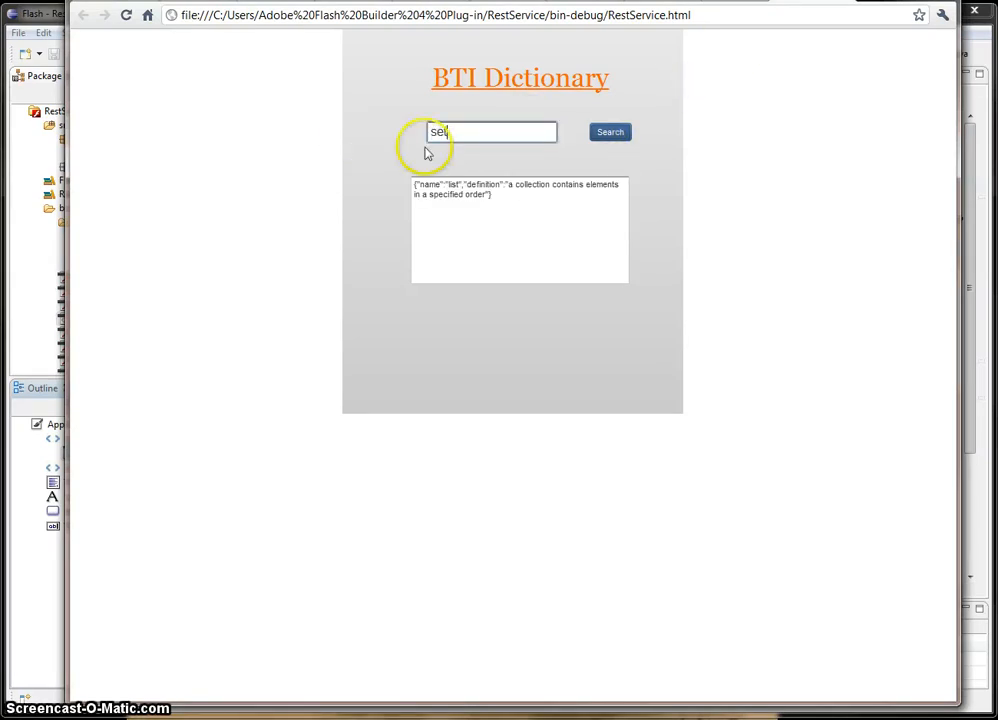
{"action": "left_click", "coordinate": [610, 132]}
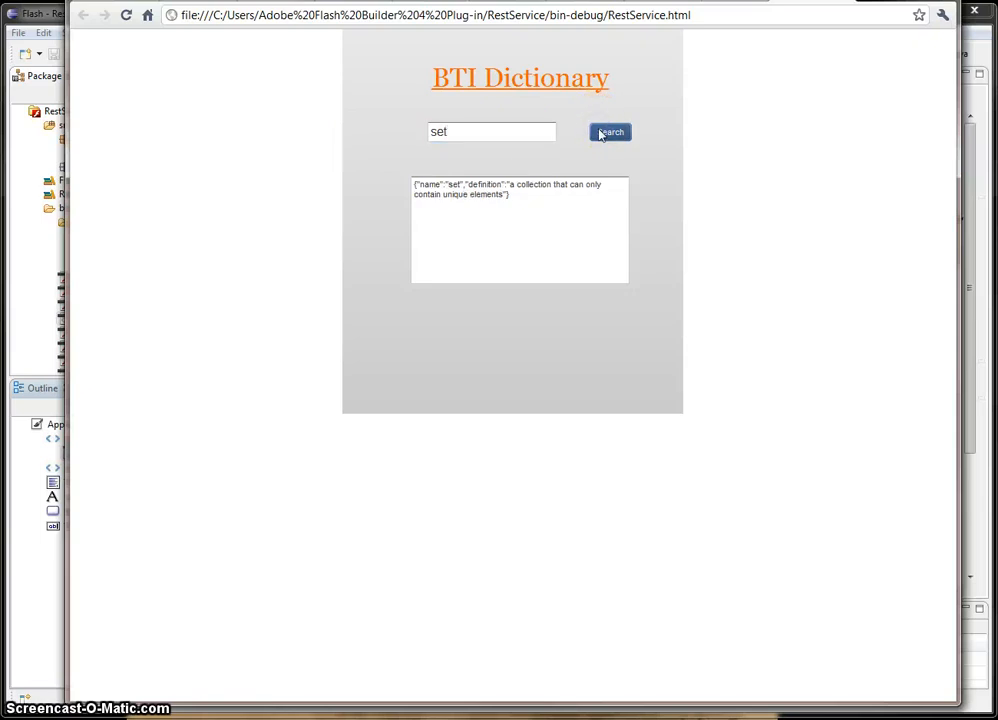